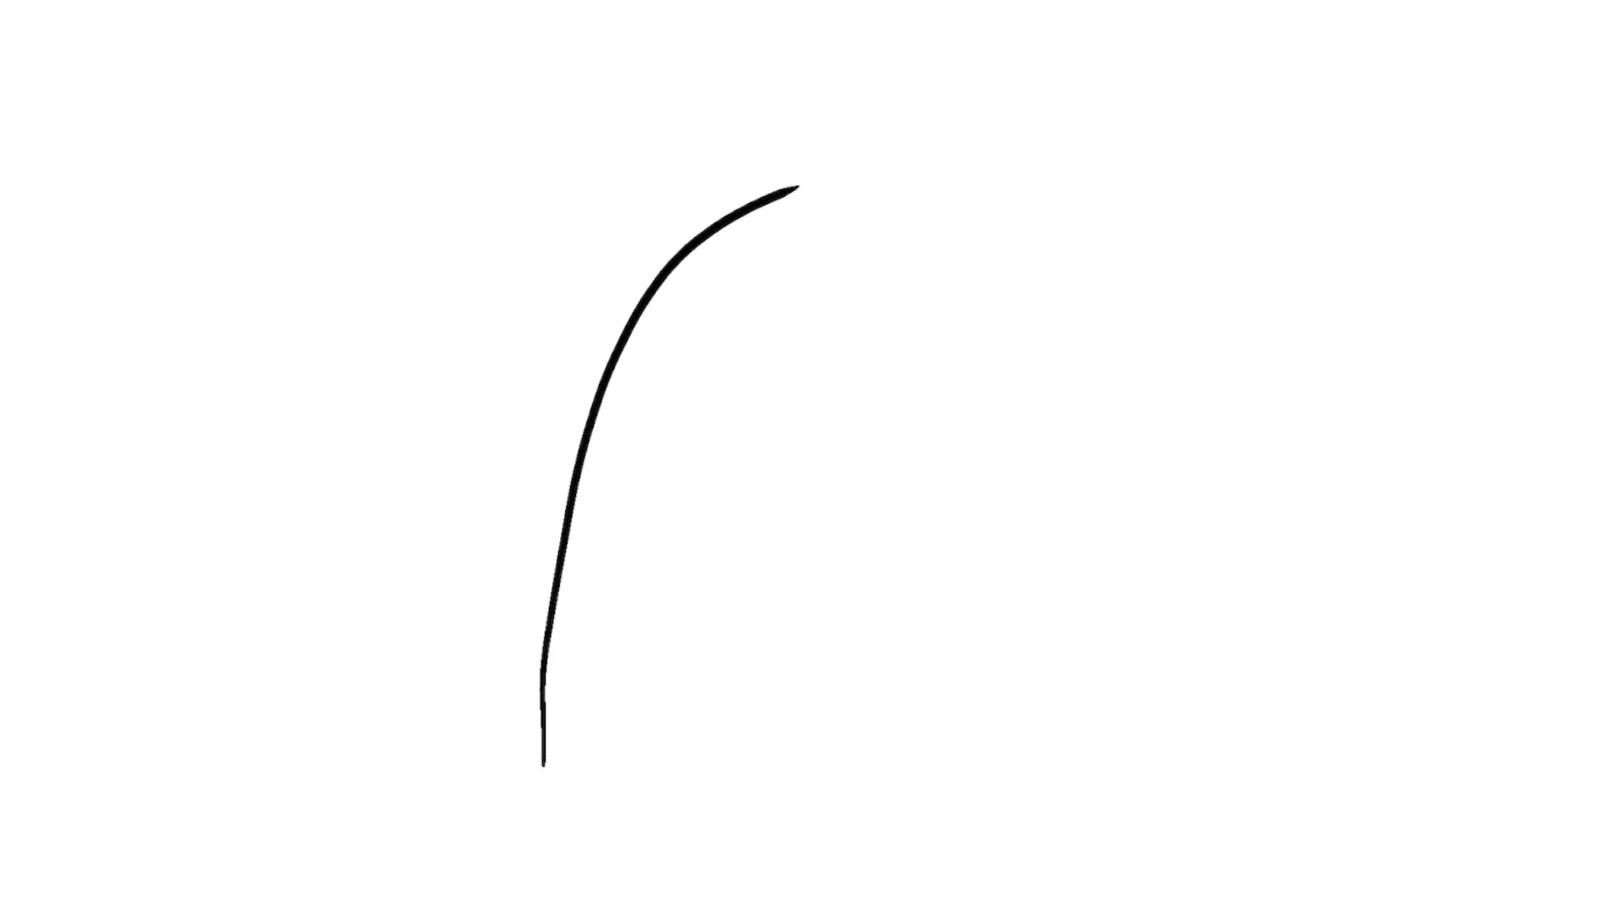
# Step: Extend the stem into a rightward arch and begin the first bell's left side
pyautogui.moveTo(796, 191); pyautogui.dragTo(1030, 233)
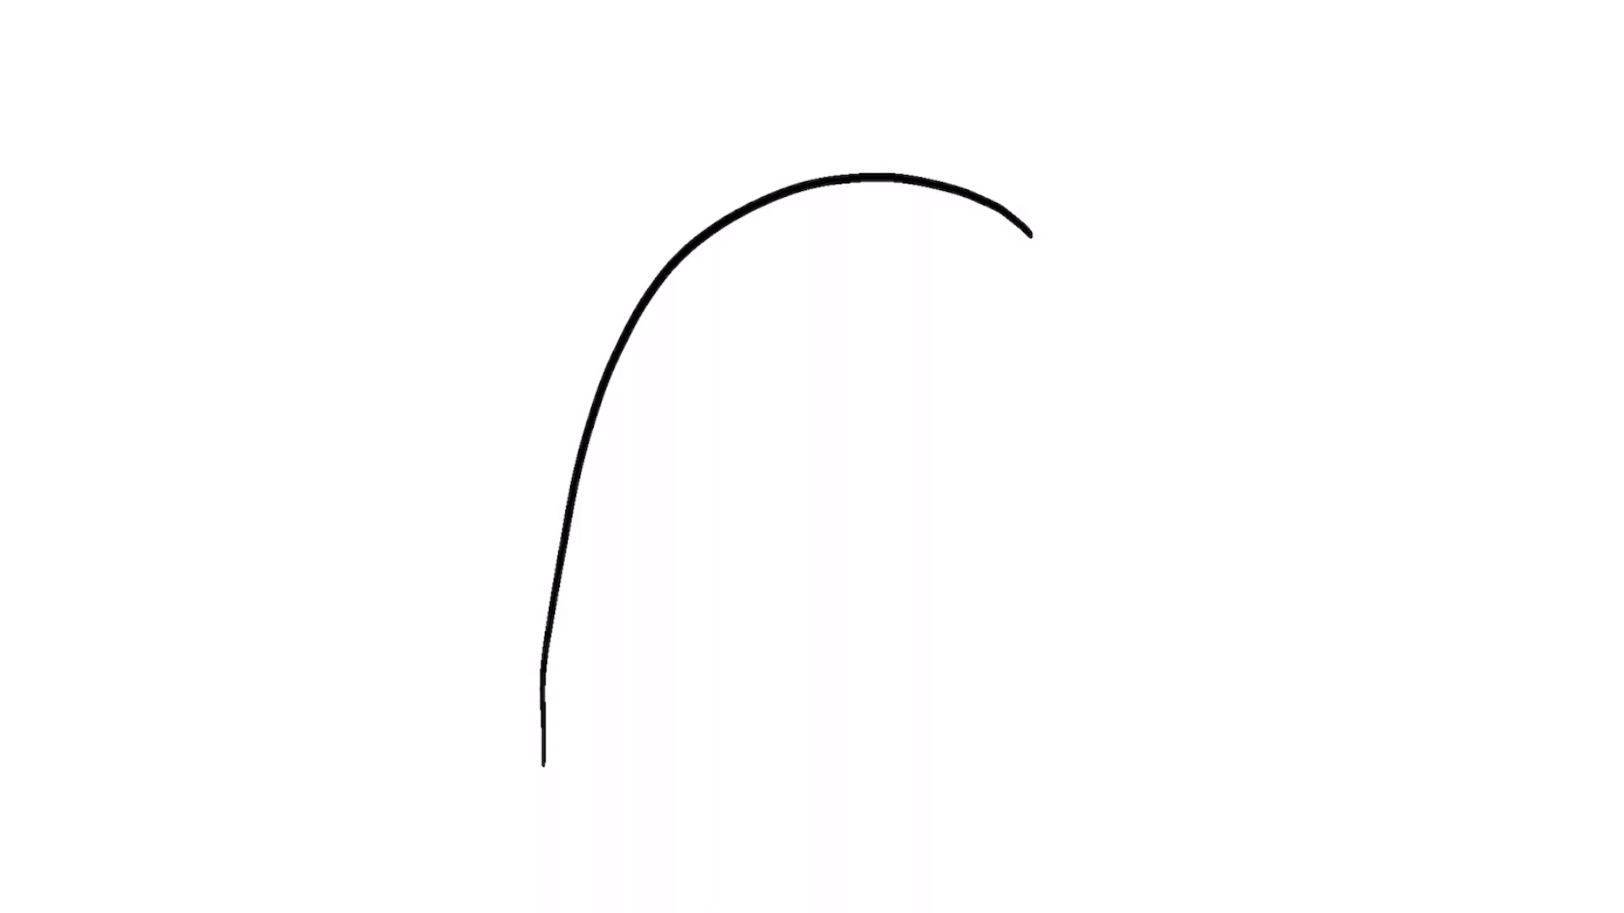
pyautogui.moveTo(1010, 244); pyautogui.dragTo(999, 331)
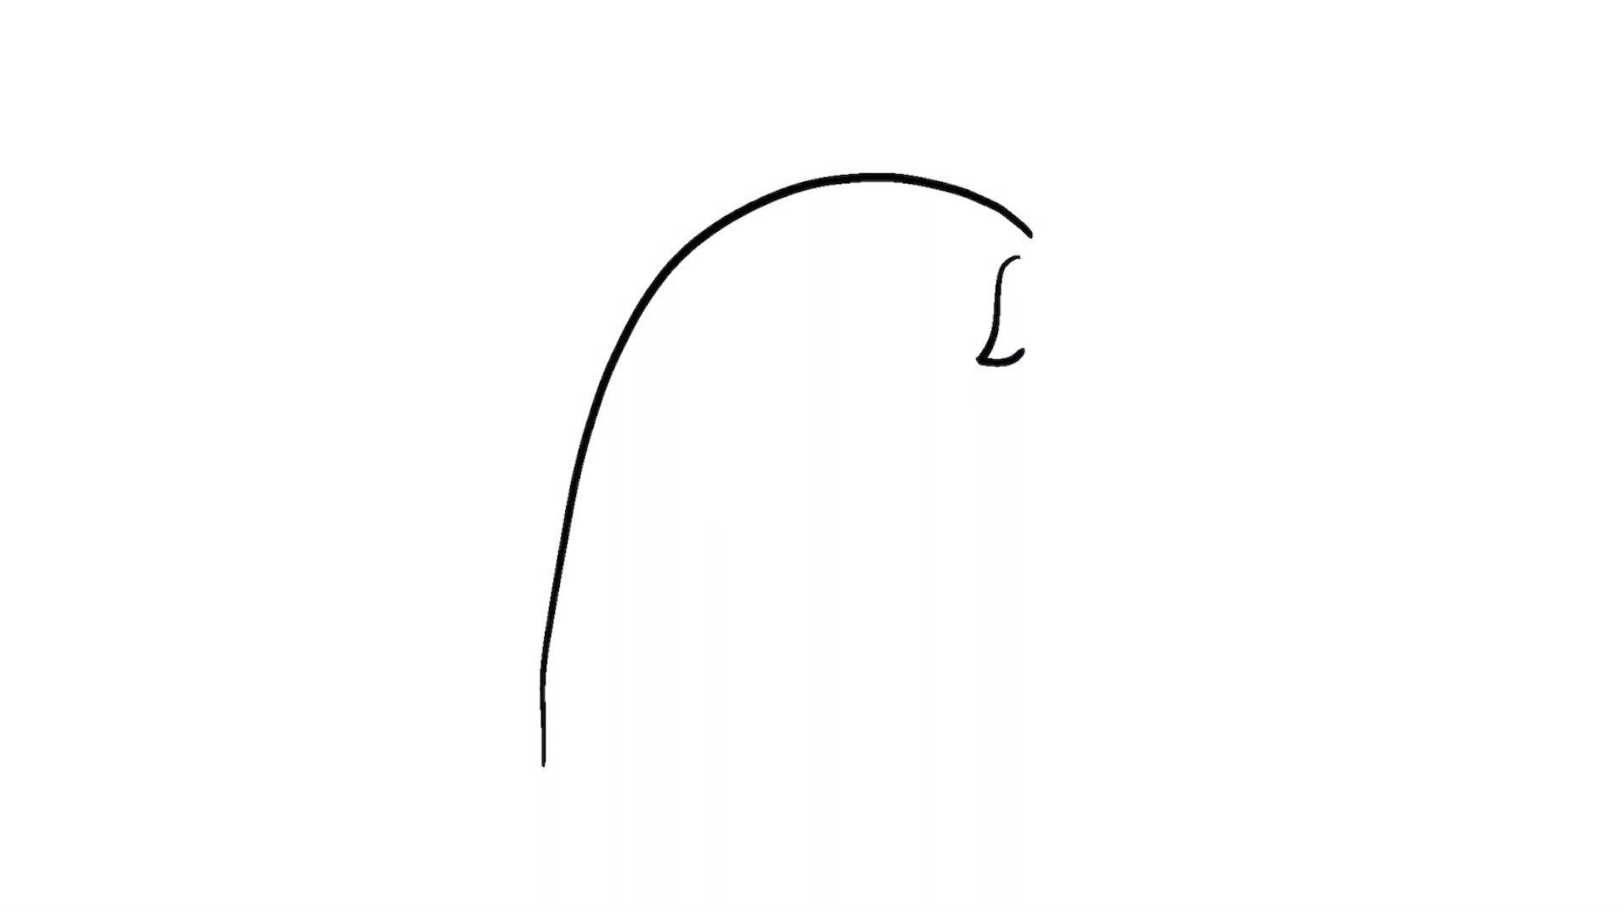
# Step: Draw the first bell's scalloped rim and close it with its right side
pyautogui.moveTo(1020, 332); pyautogui.dragTo(1056, 362)
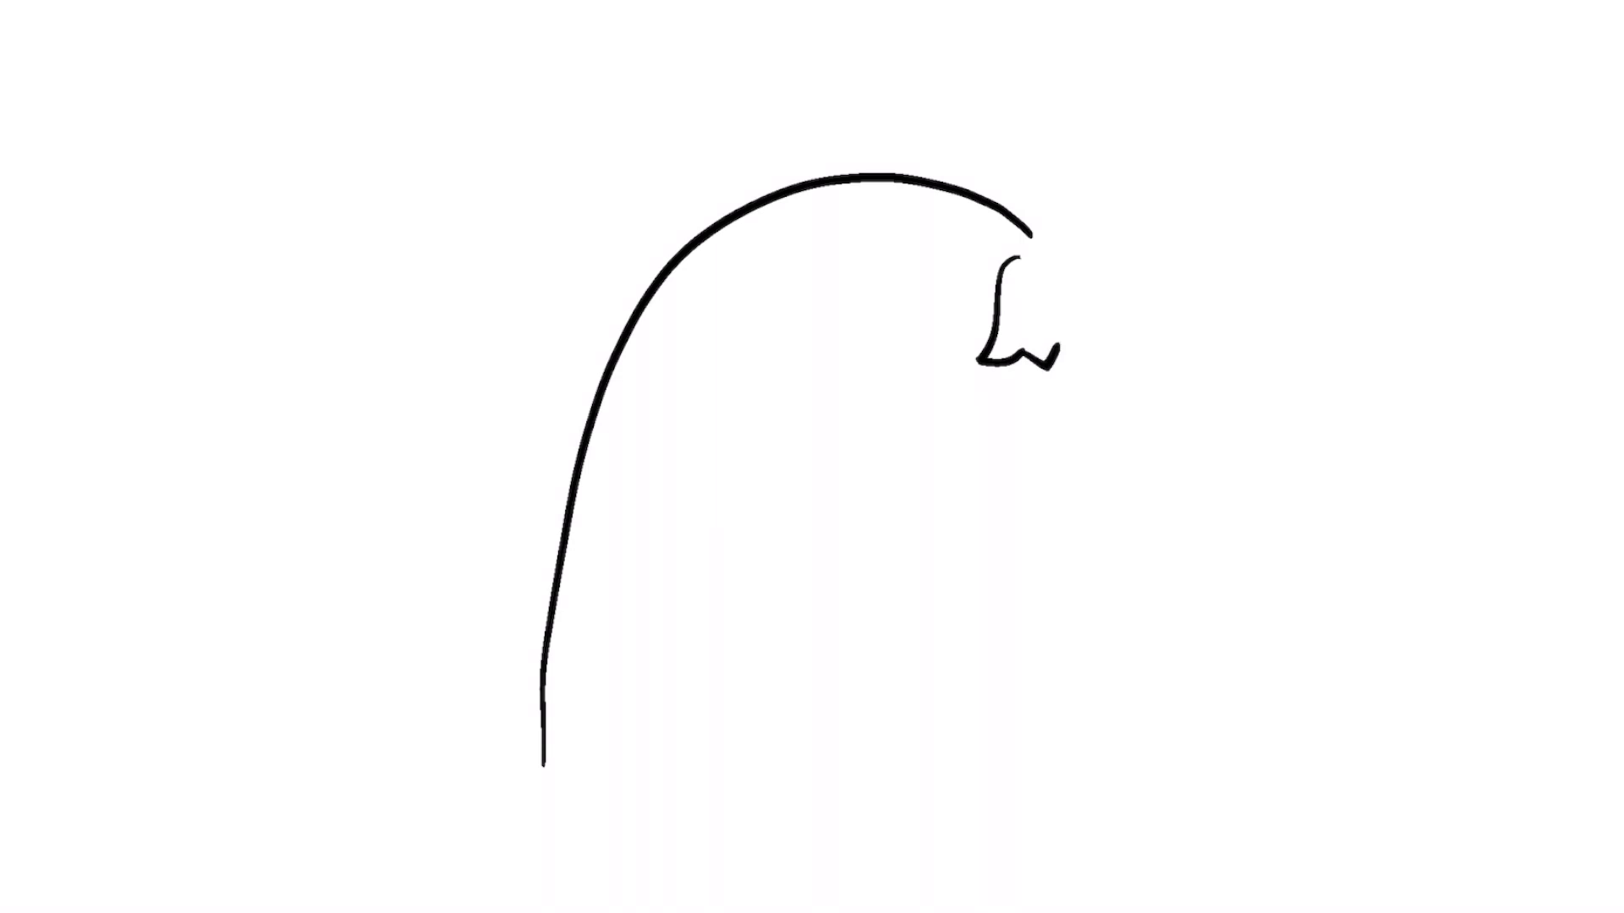
pyautogui.moveTo(1020, 332); pyautogui.dragTo(1093, 352)
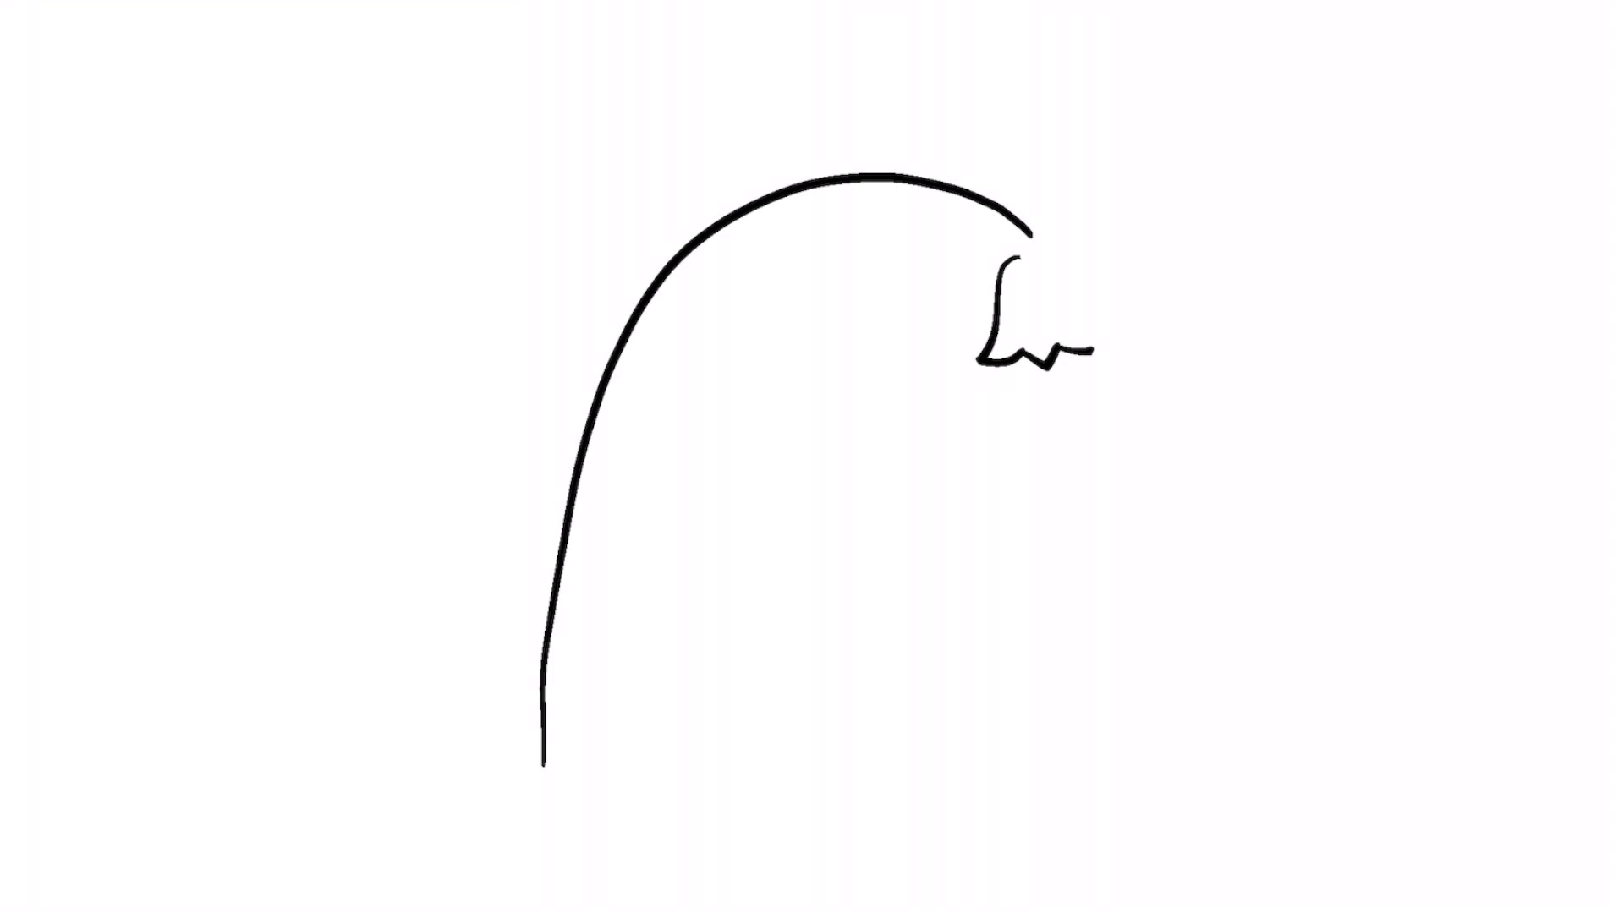
pyautogui.moveTo(1020, 248); pyautogui.dragTo(1056, 372)
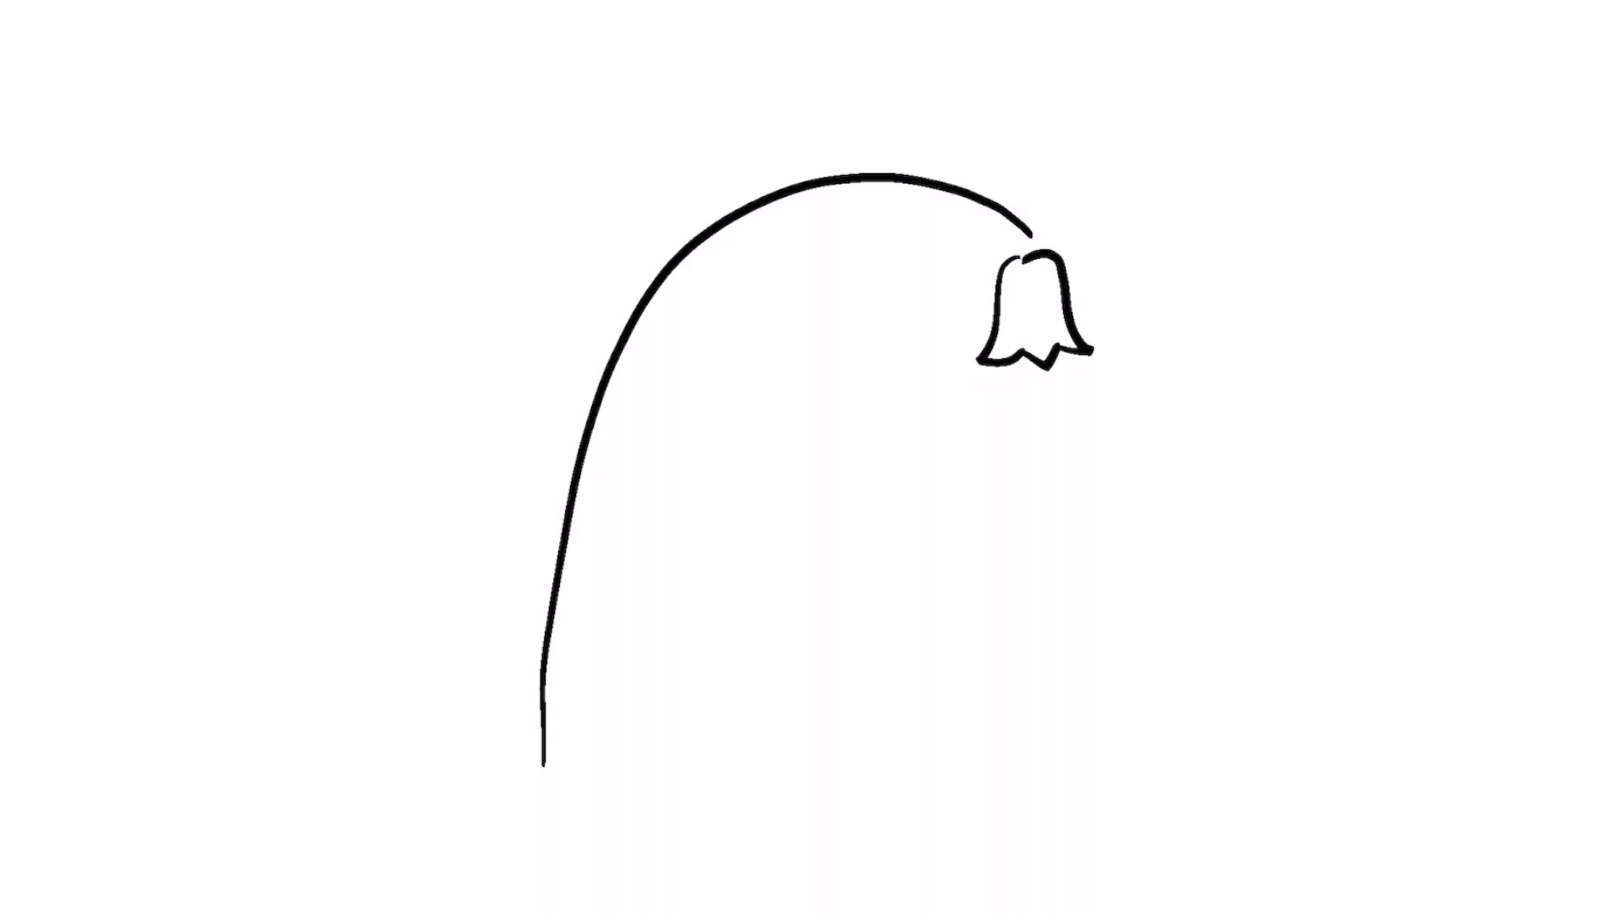
# Step: Draw a second and third hanging bell under the arch, left of the first
pyautogui.moveTo(912, 214); pyautogui.dragTo(855, 301)
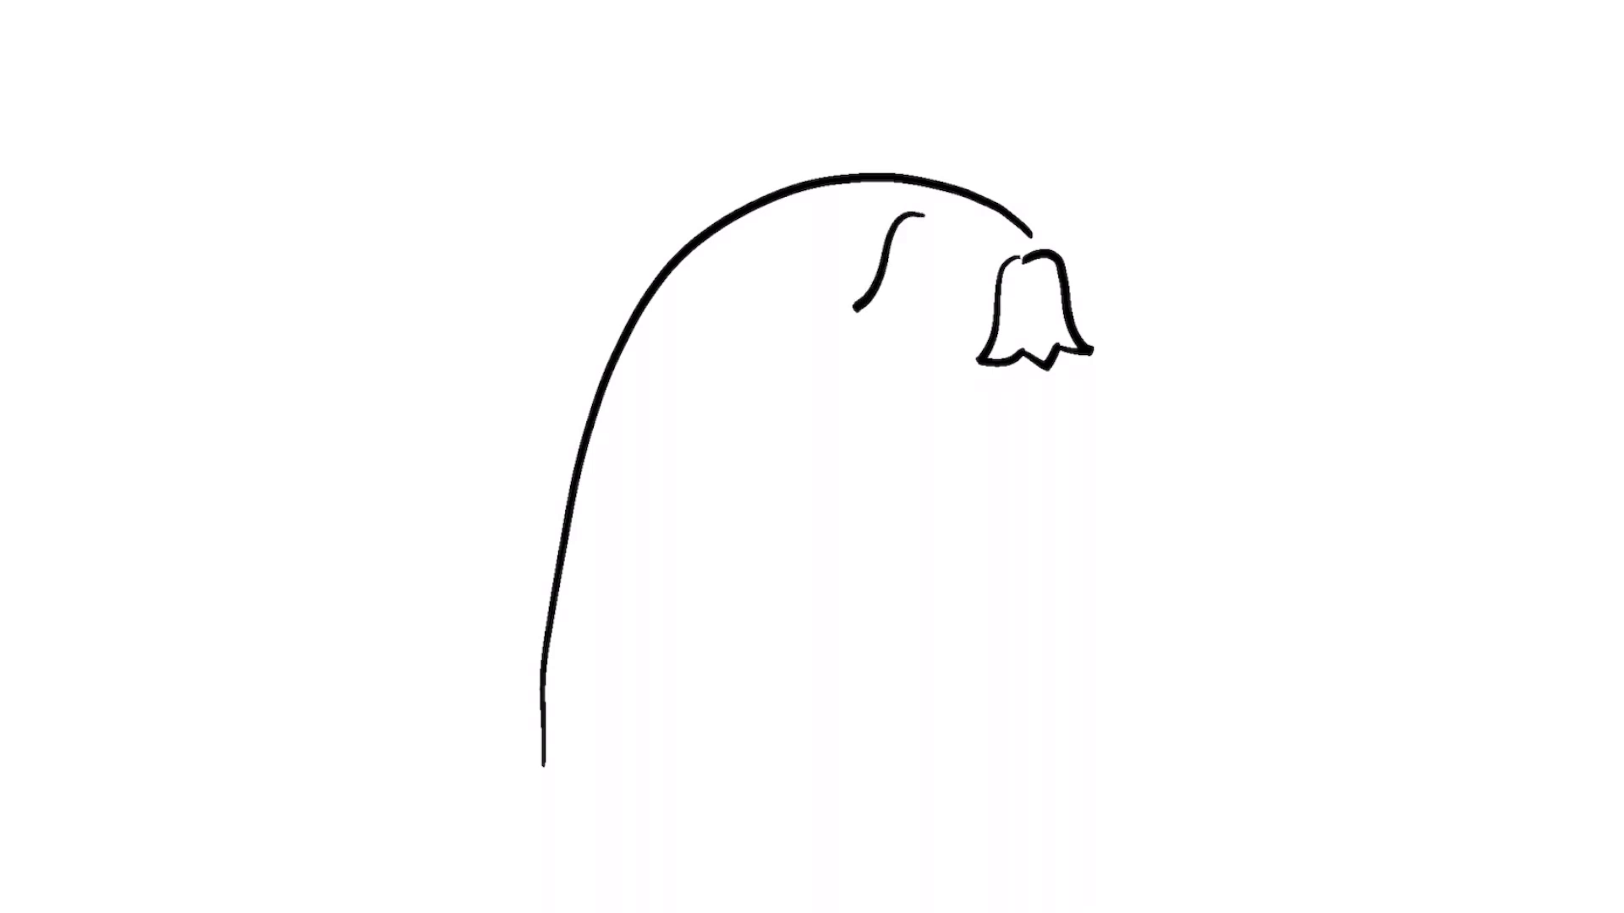
pyautogui.moveTo(891, 223); pyautogui.dragTo(916, 322)
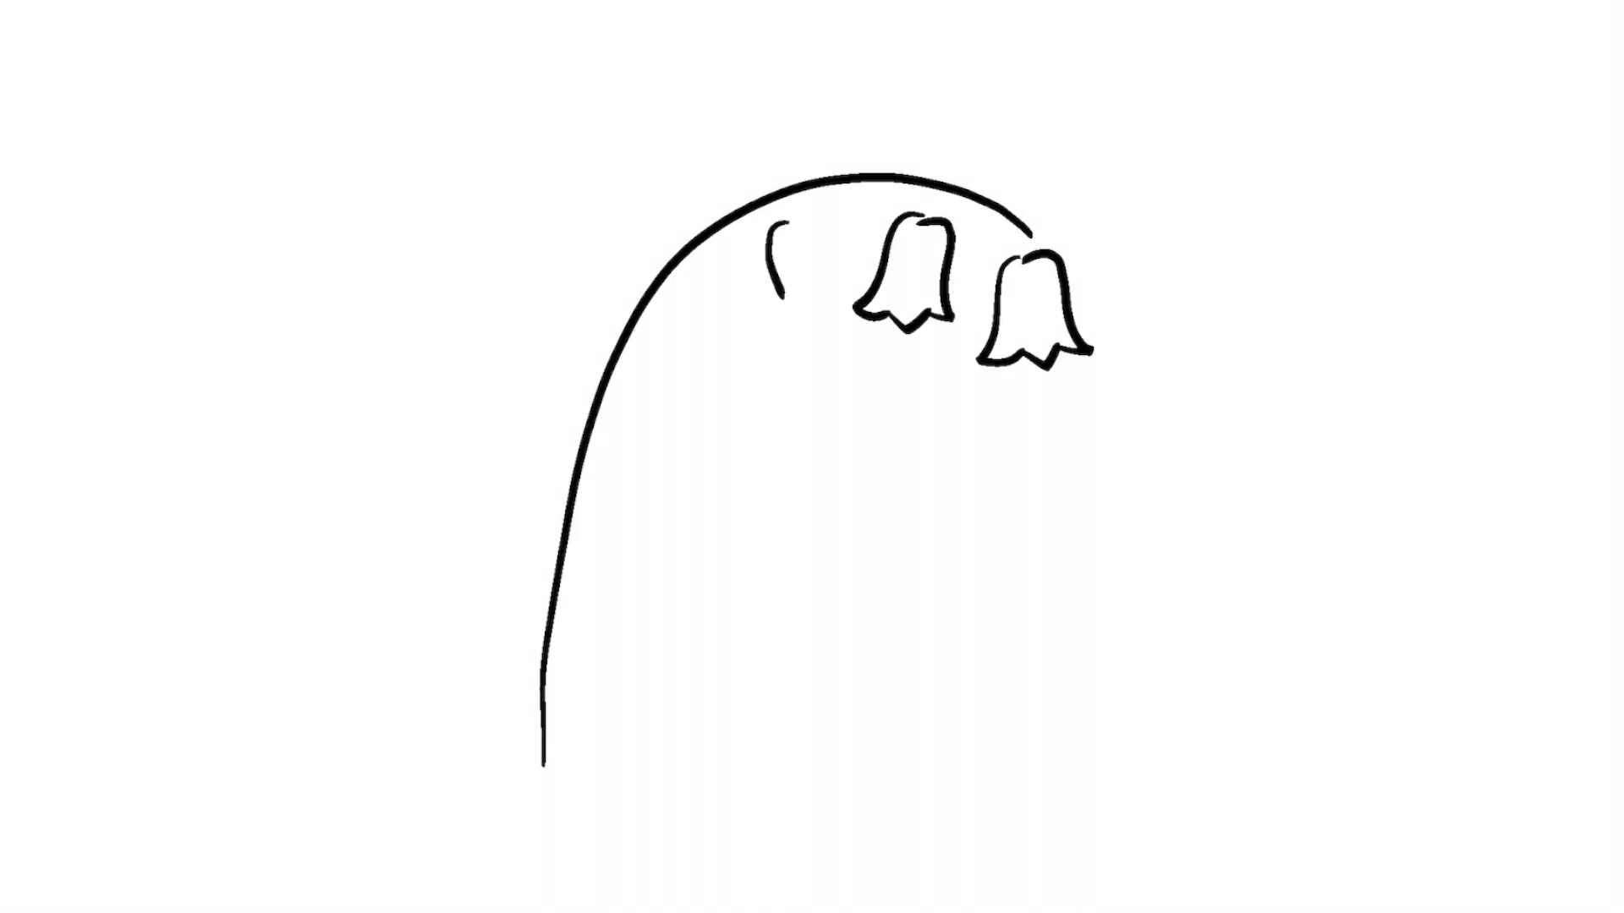
pyautogui.moveTo(777, 238); pyautogui.dragTo(829, 302)
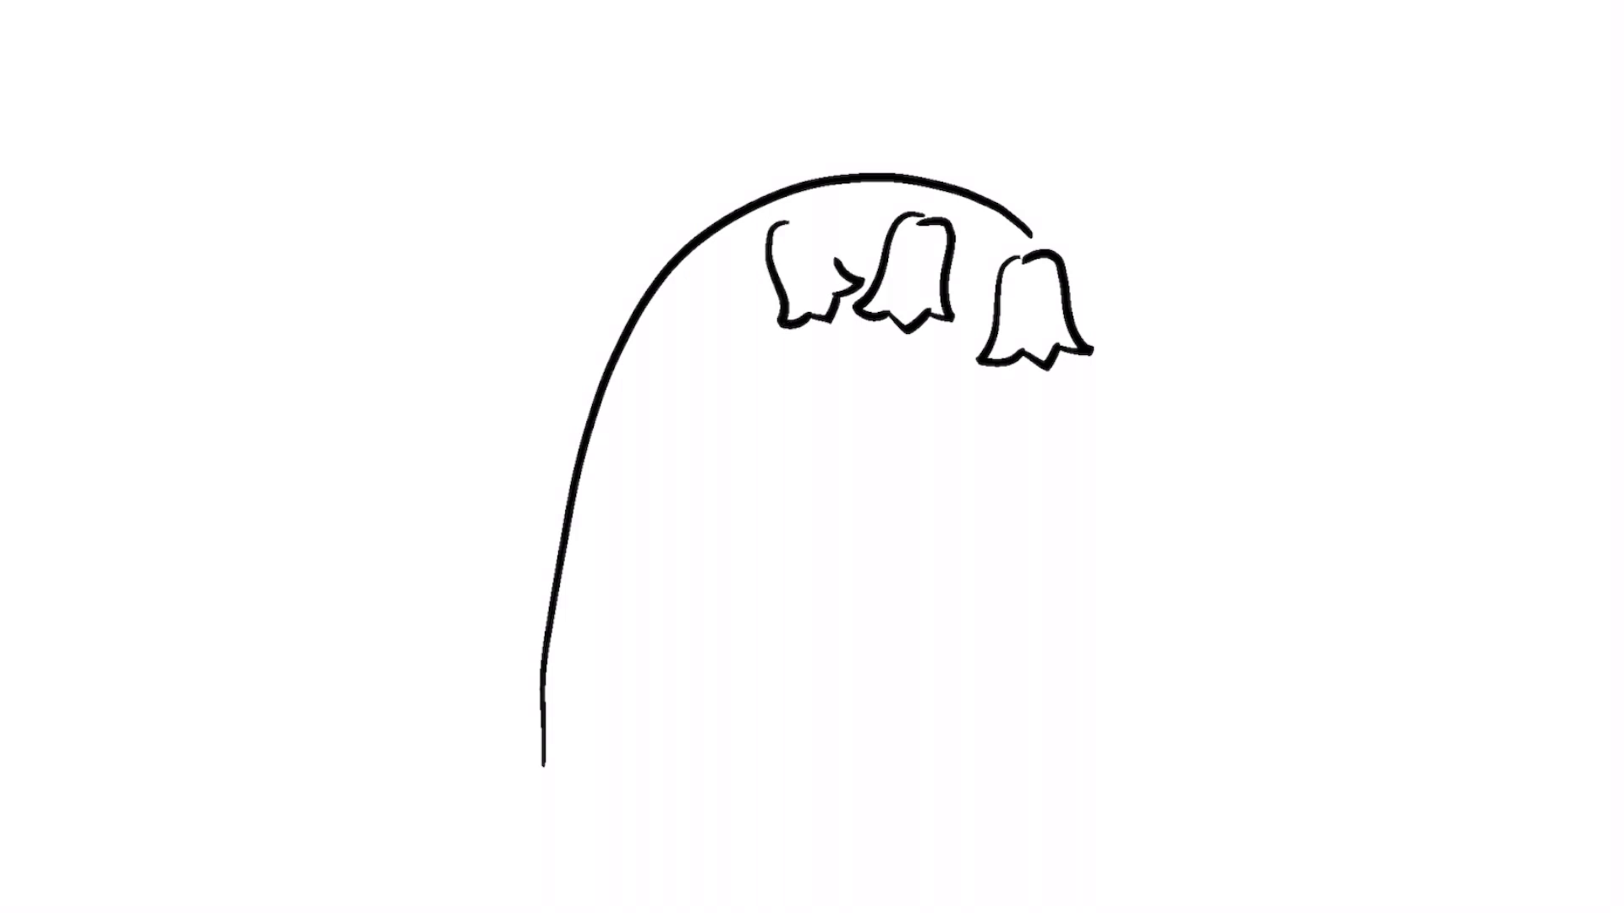